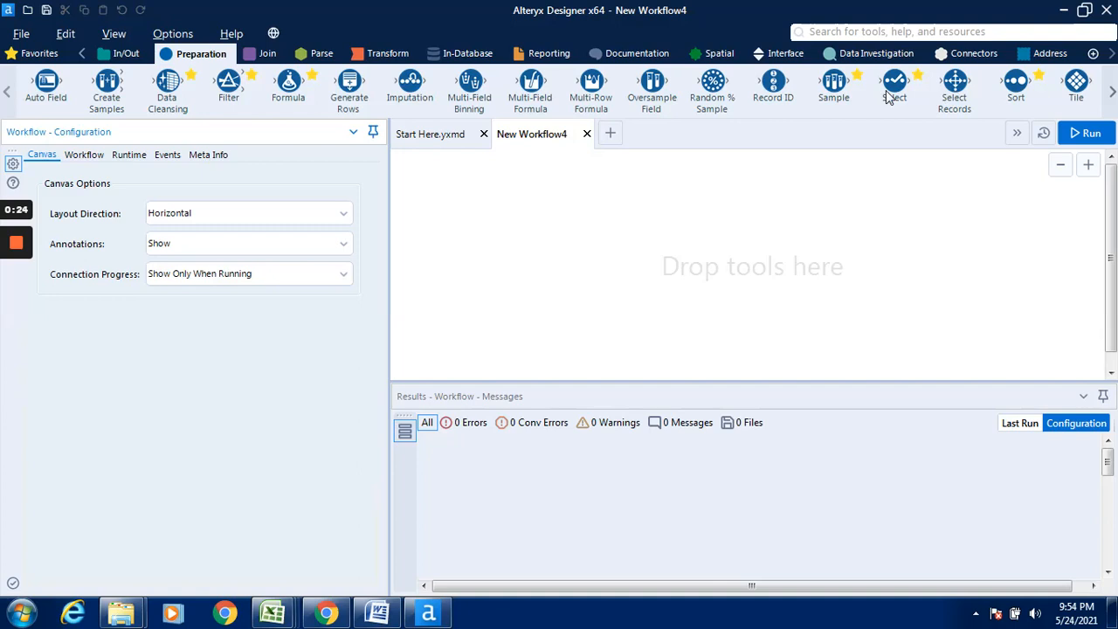
Place an Input Data tool from In/Out onto the canvas and show its configuration
click(122, 52)
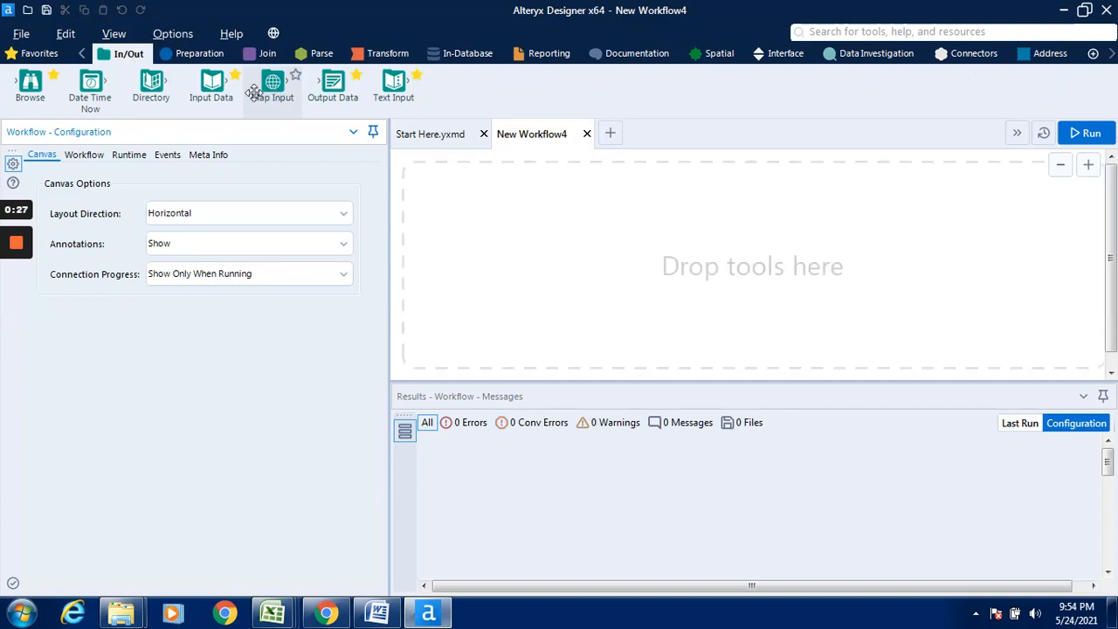
mouse_move(492, 196)
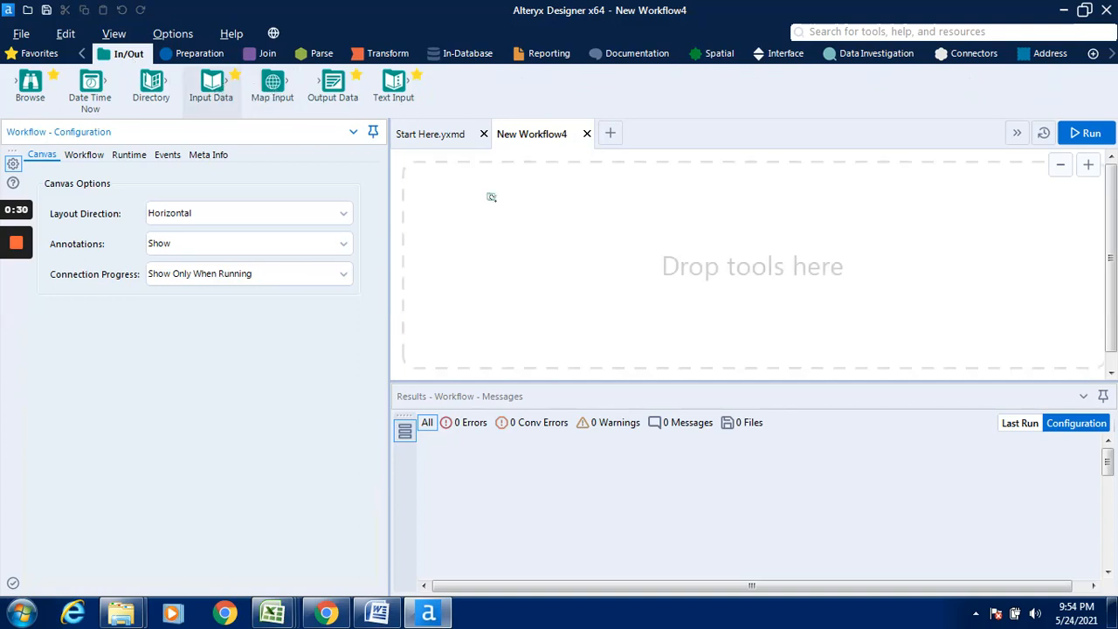
drag(210, 84, 489, 238)
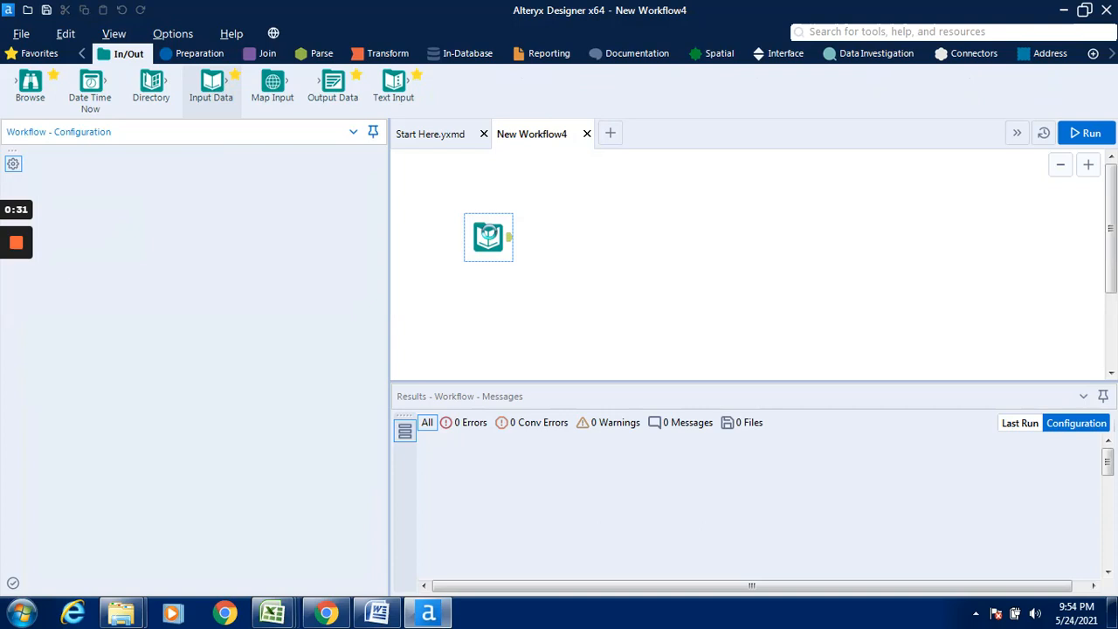
click(489, 238)
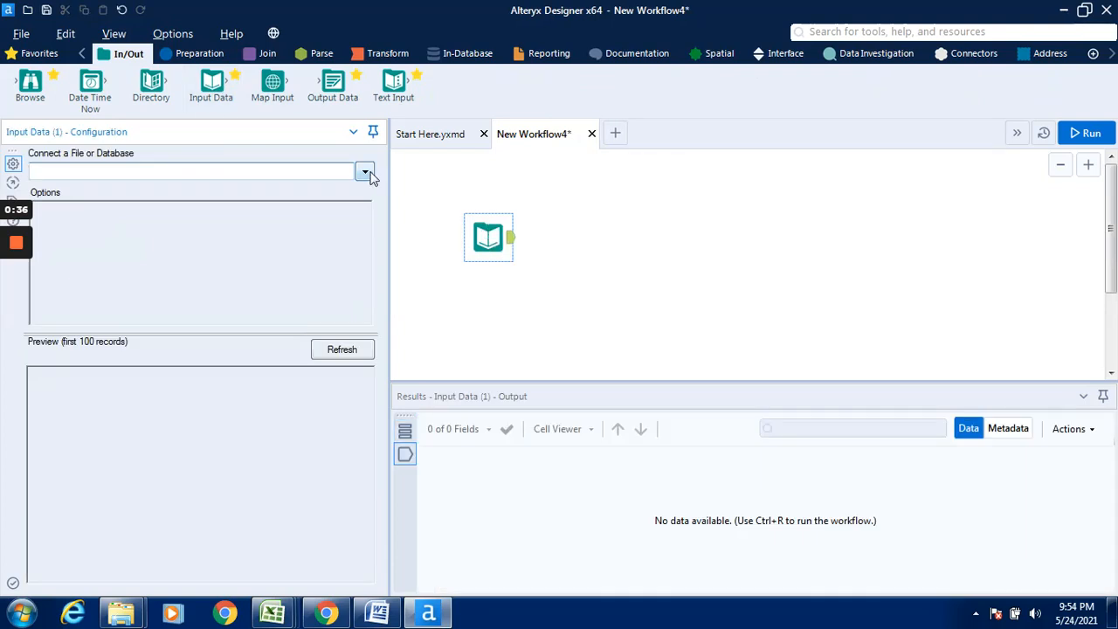
Connect the tool to Coffee chain sales.xlsx from Recent connections, importing Sheet1
click(363, 171)
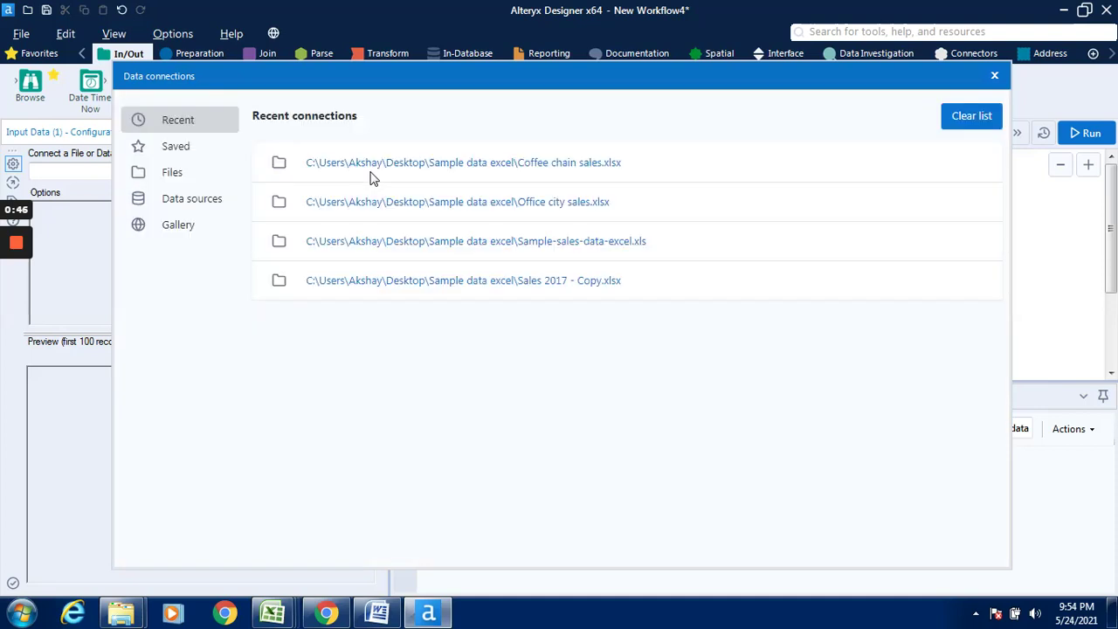
mouse_move(453, 166)
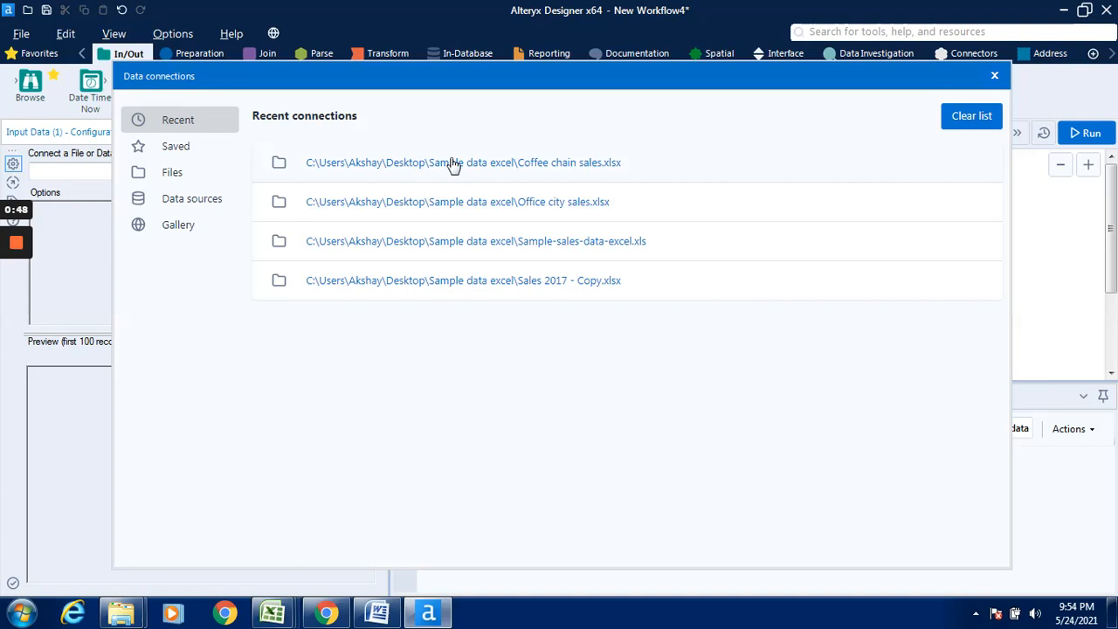
mouse_move(561, 166)
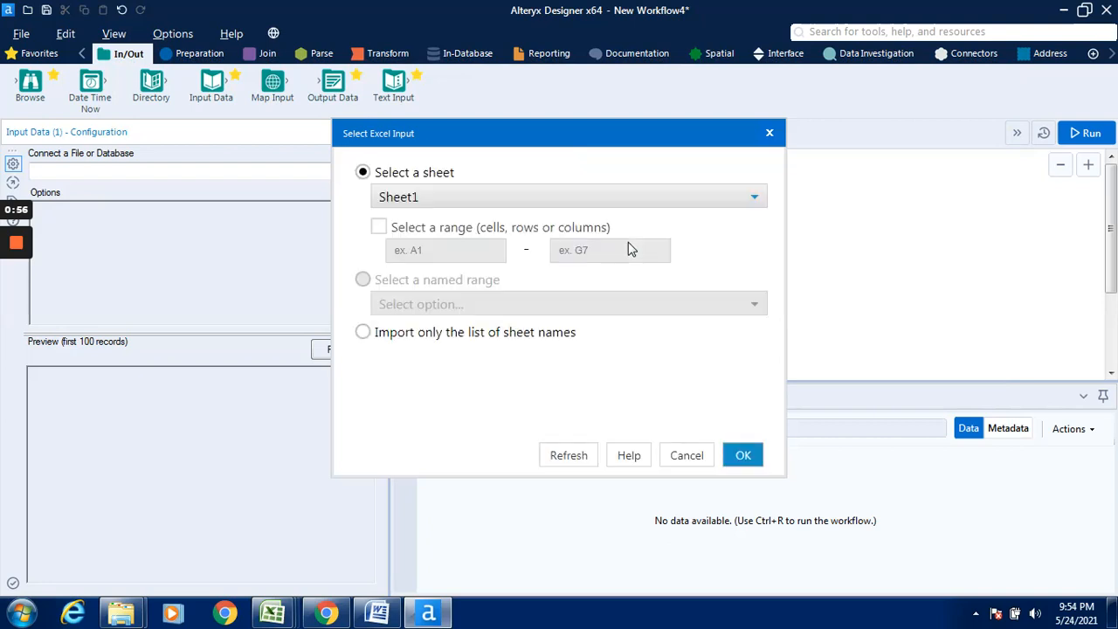
mouse_move(742, 455)
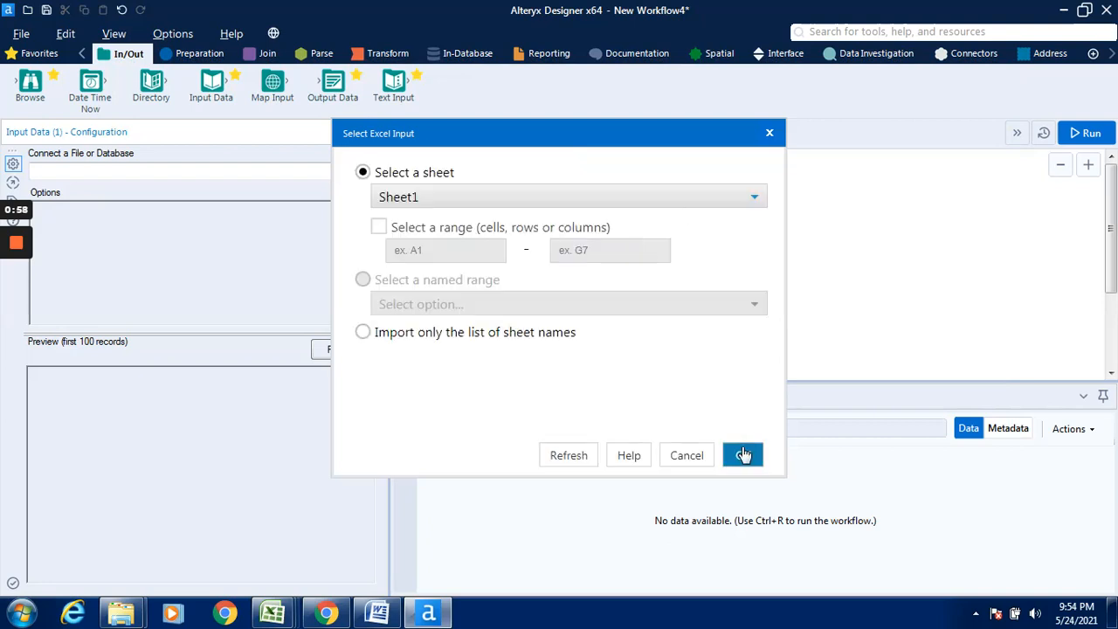
click(742, 454)
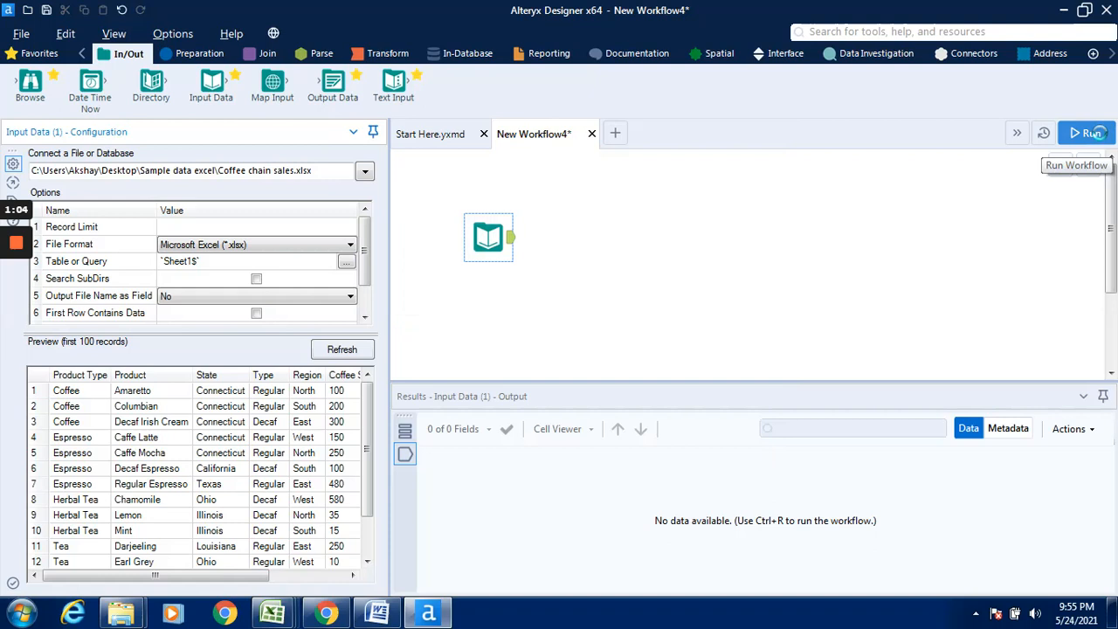
Run the workflow to load the 6 fields and 13 coffee sales records into the results
click(1094, 133)
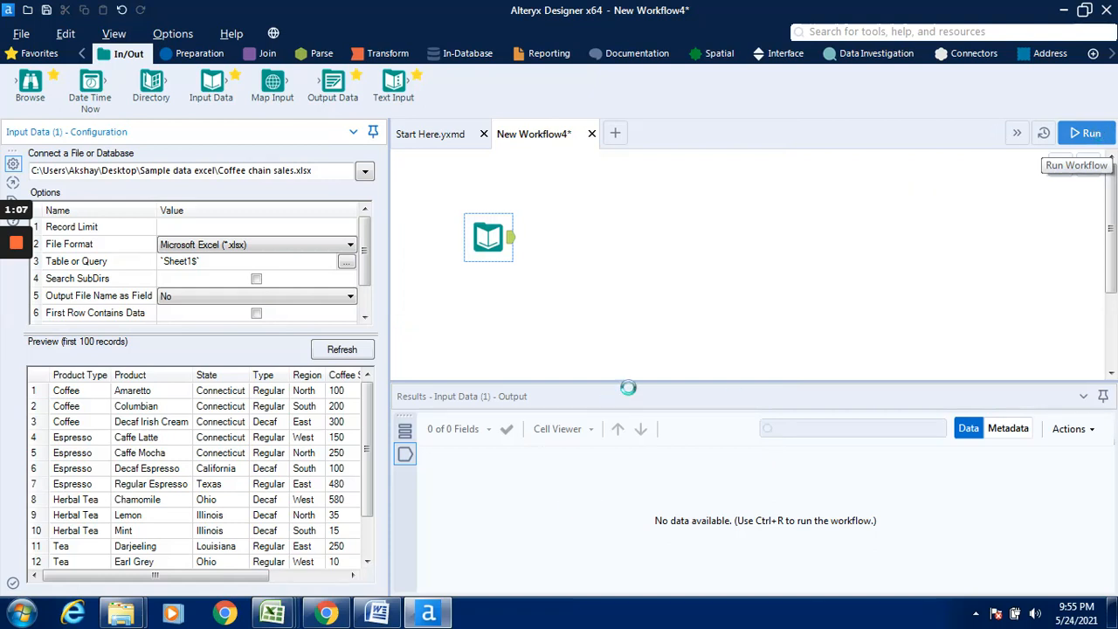
click(1087, 133)
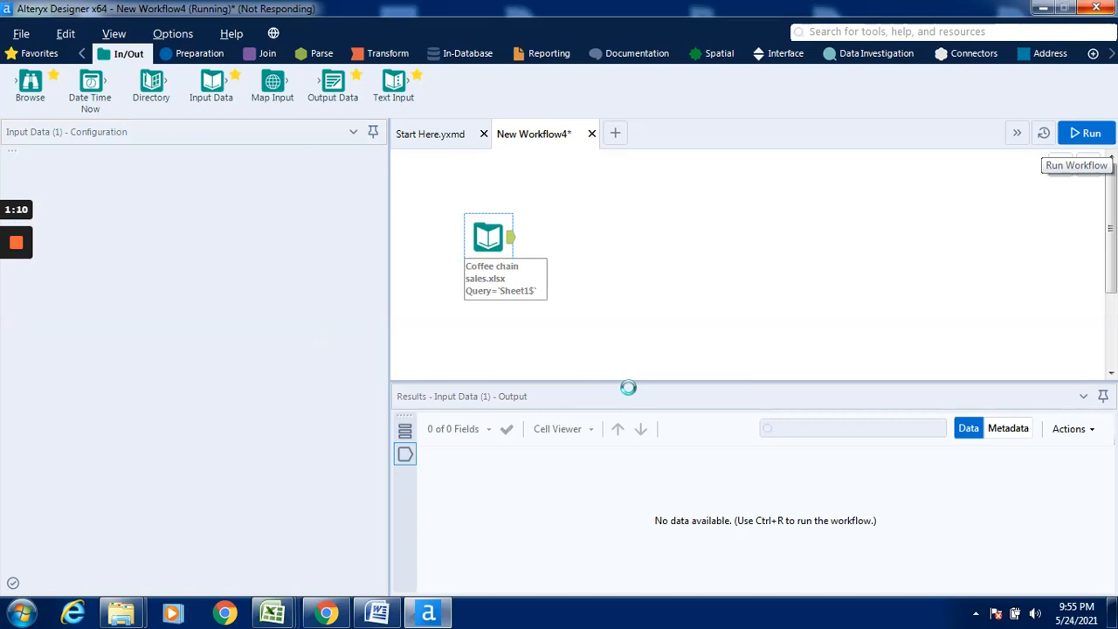
click(1088, 132)
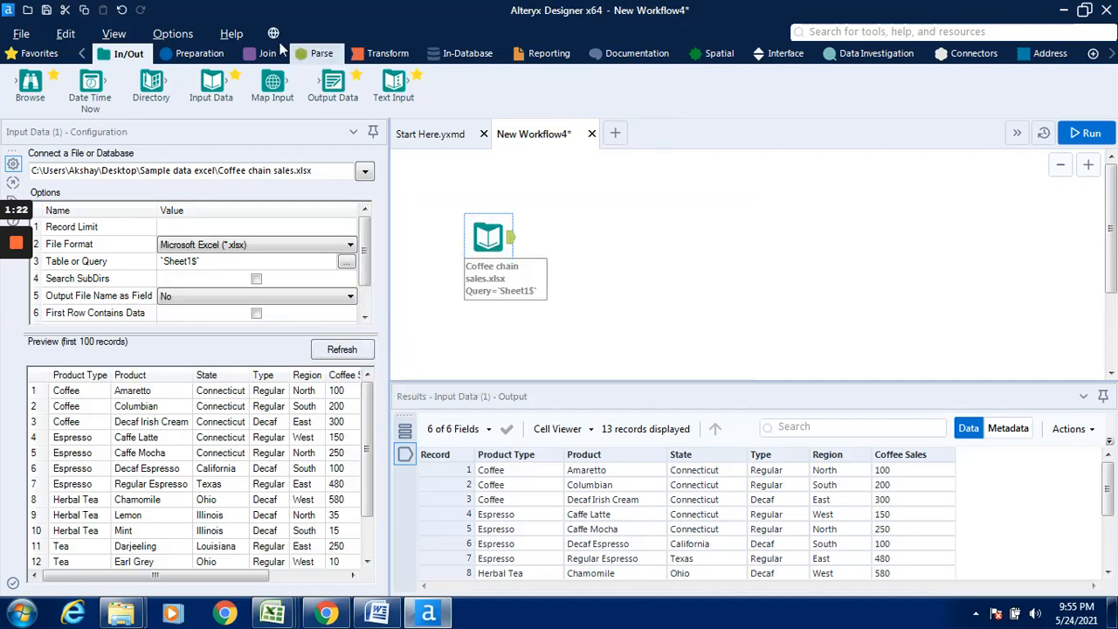
click(200, 52)
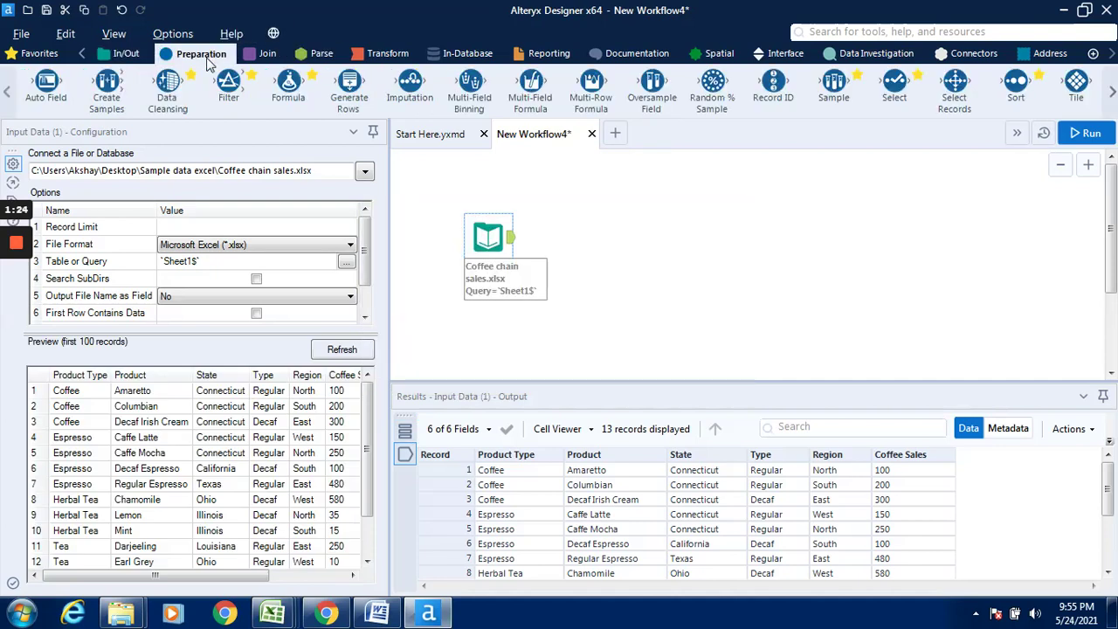
mouse_move(895, 84)
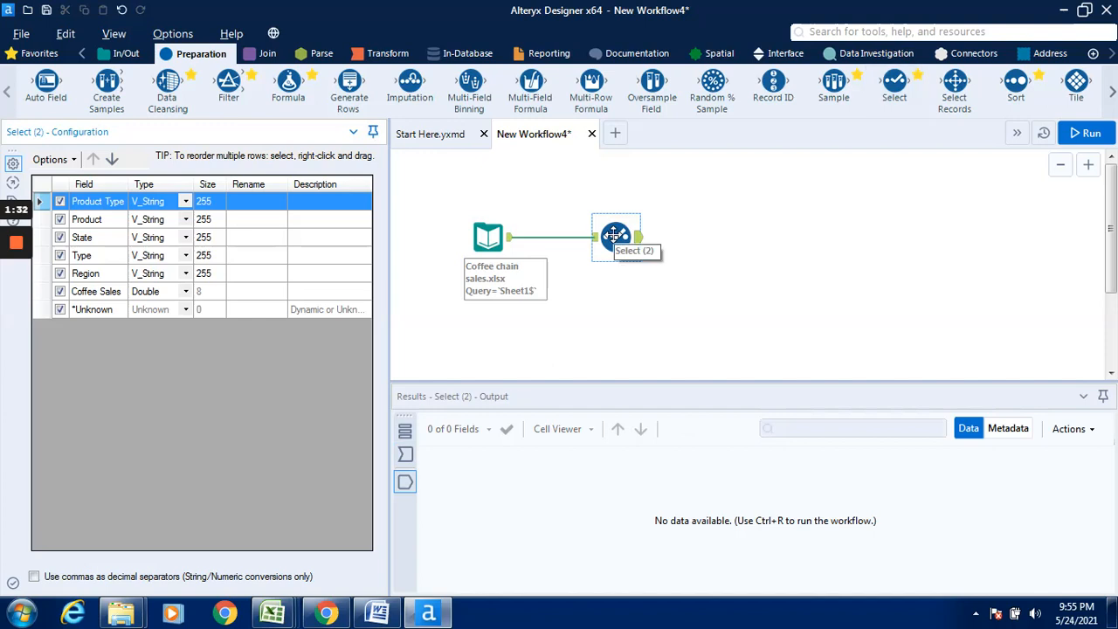
mouse_move(245, 255)
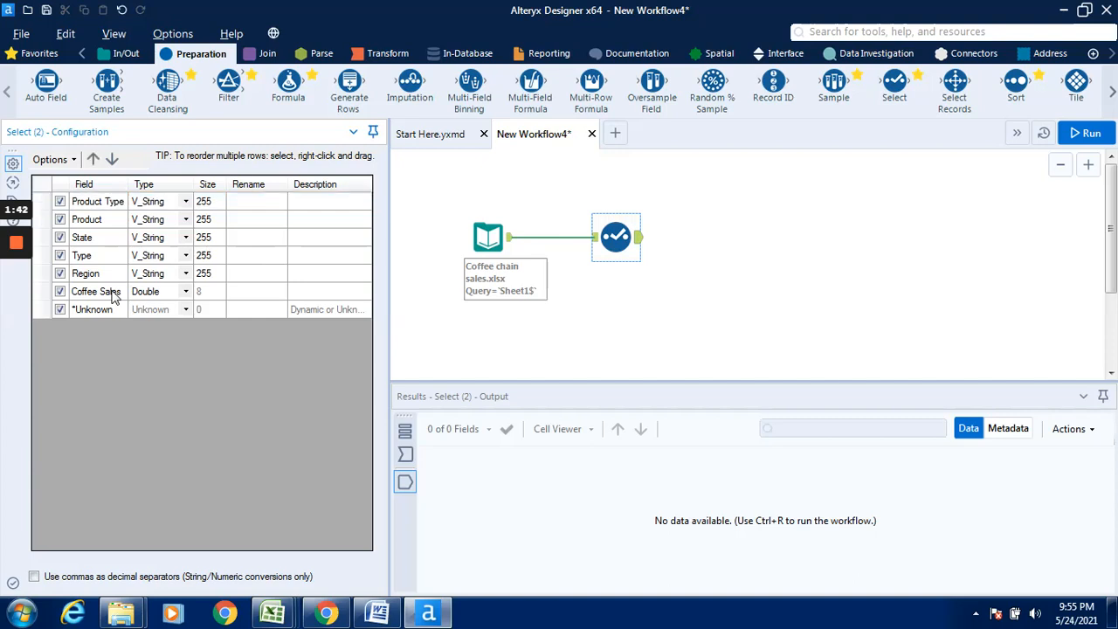
In the Select tool, rename the Coffee Sales field to Total Coffee Sales
click(95, 290)
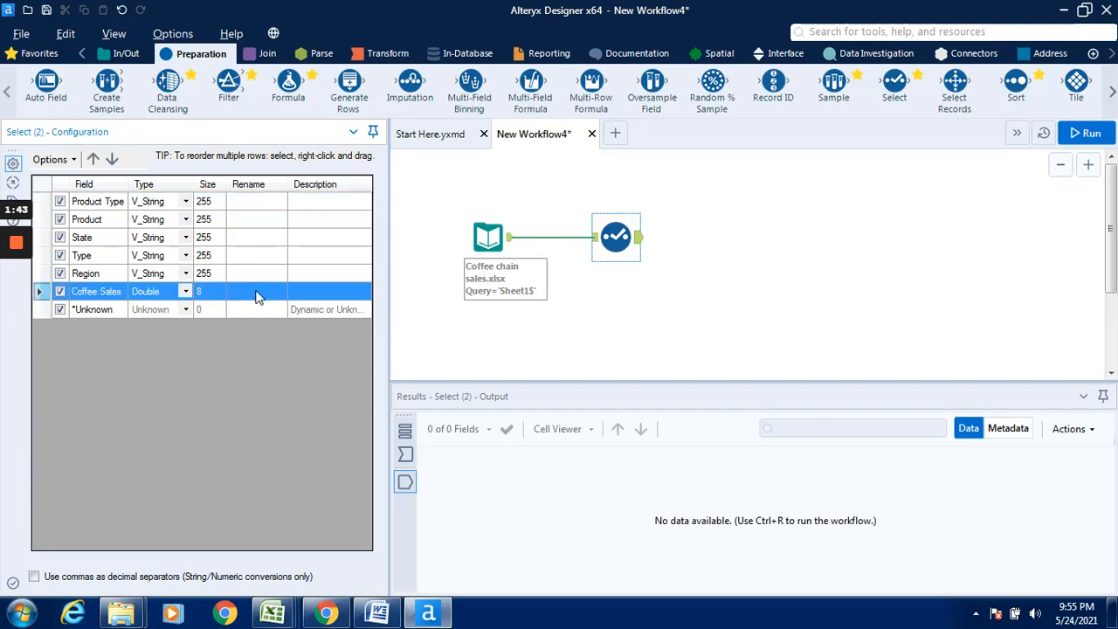
click(257, 290)
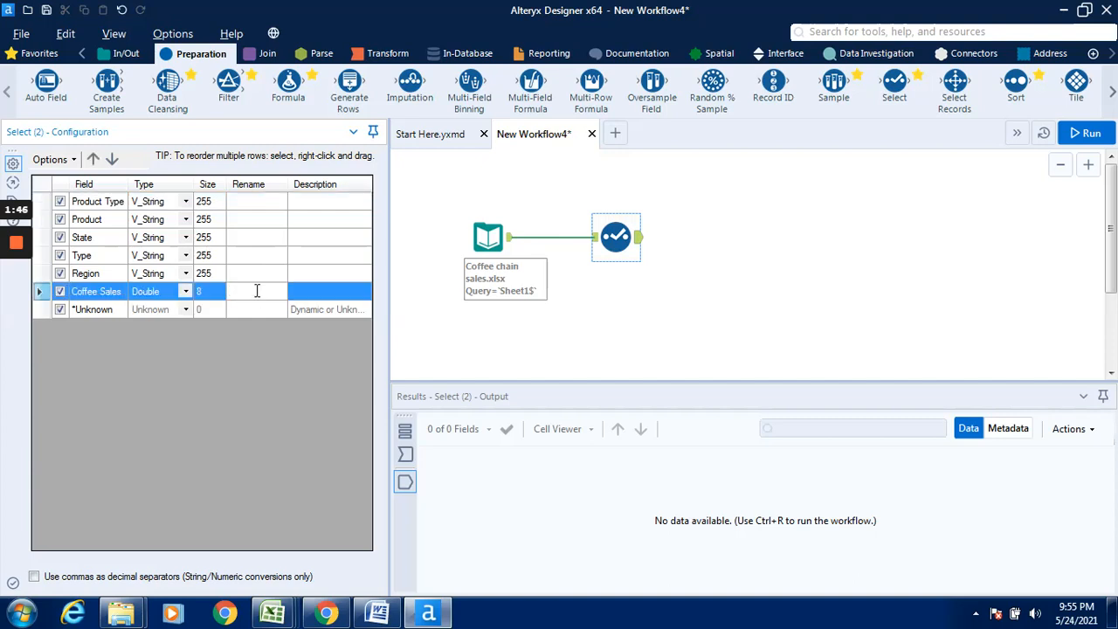
text(T)
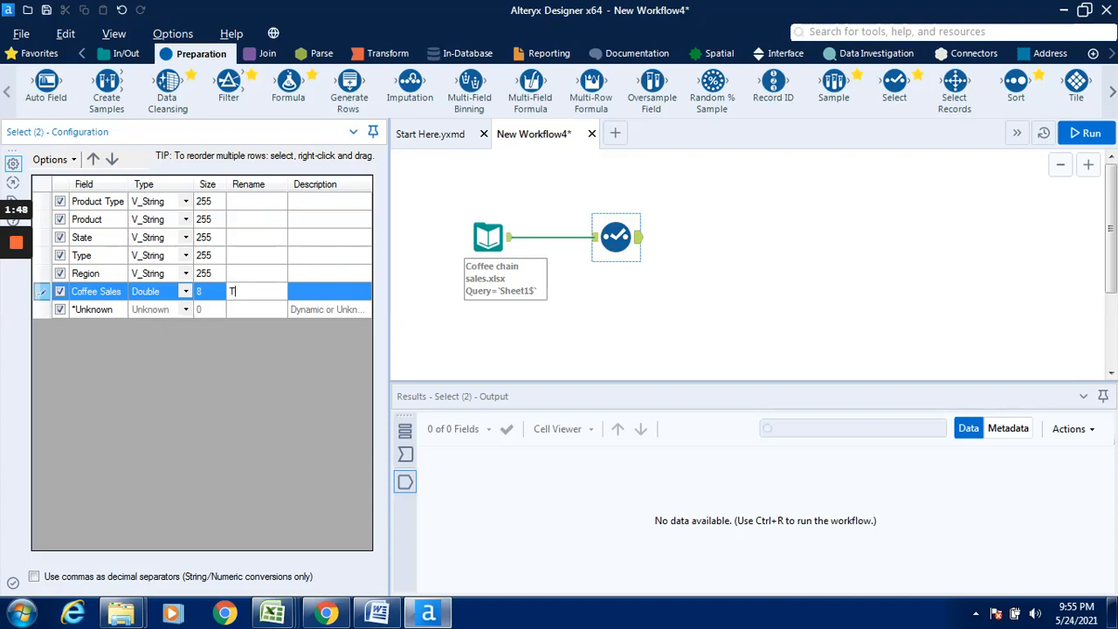
text(otal)
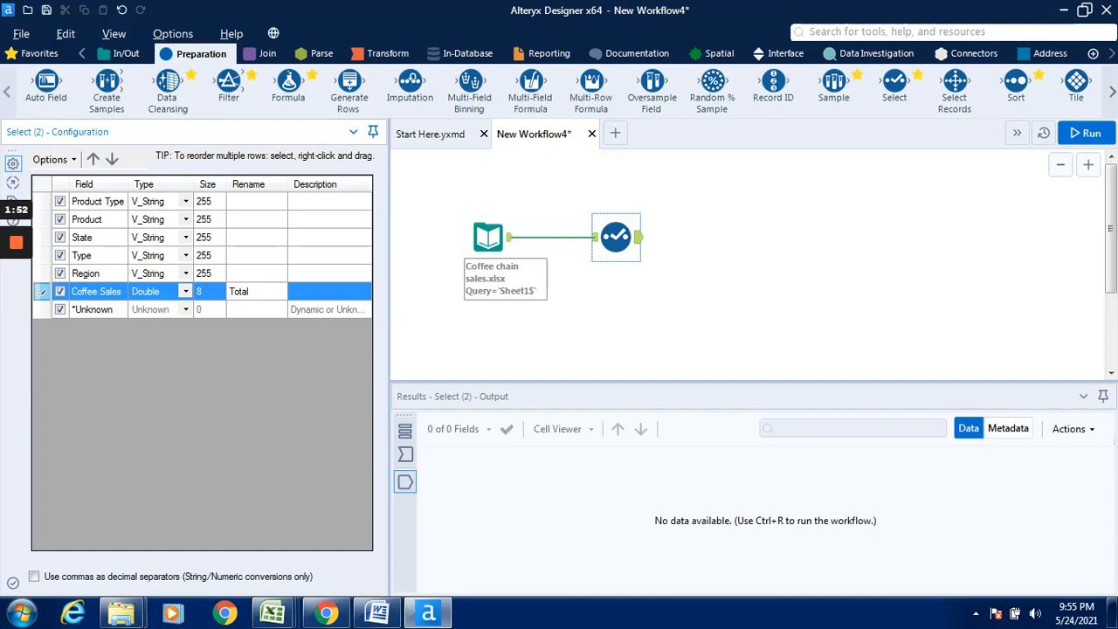
click(254, 290)
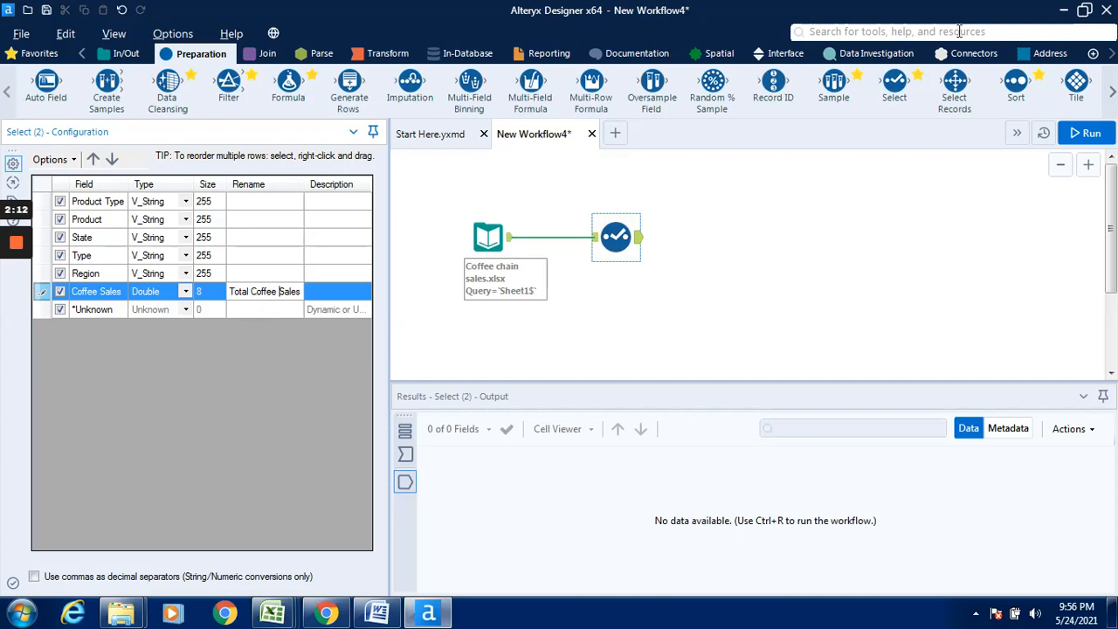
mouse_move(1094, 133)
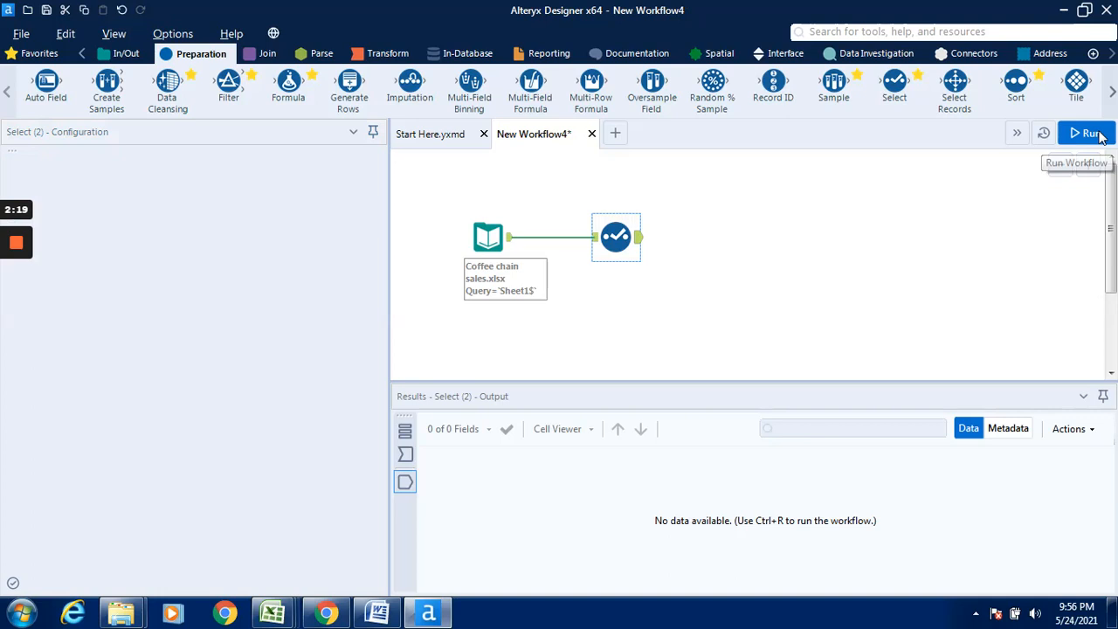
Run the workflow again and check the Select output shows Total Coffee Sales across 13 records
click(1090, 133)
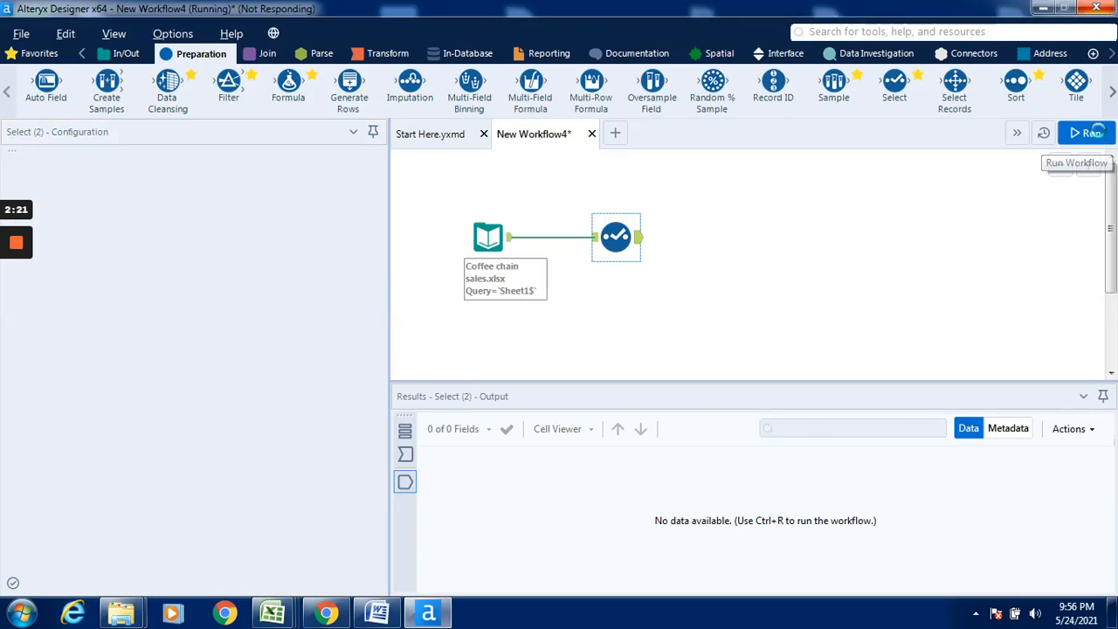
click(1087, 133)
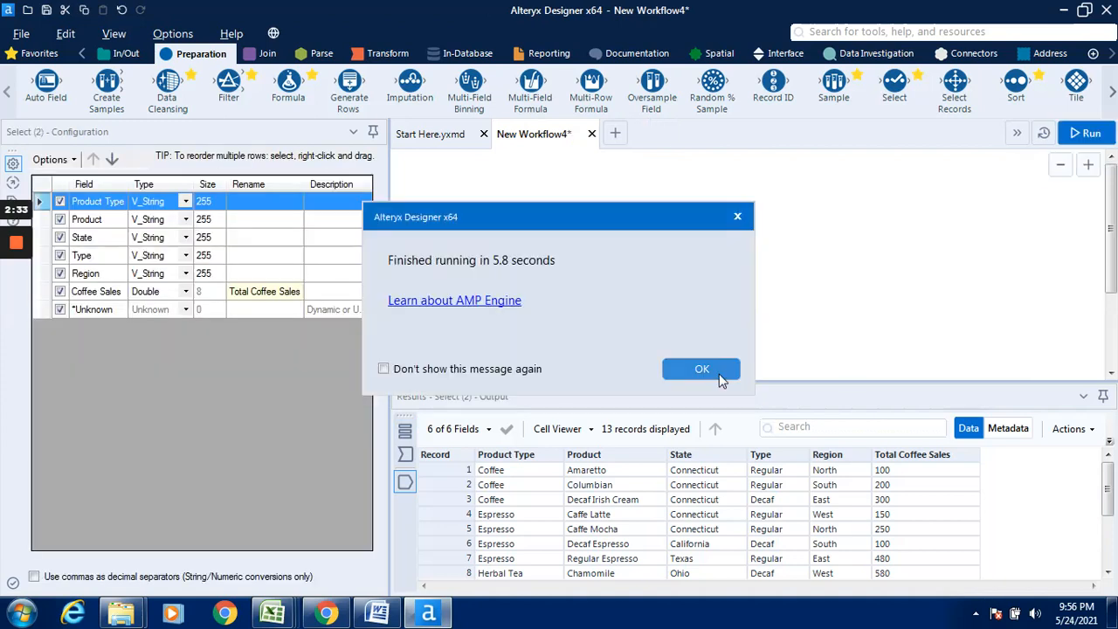
click(703, 369)
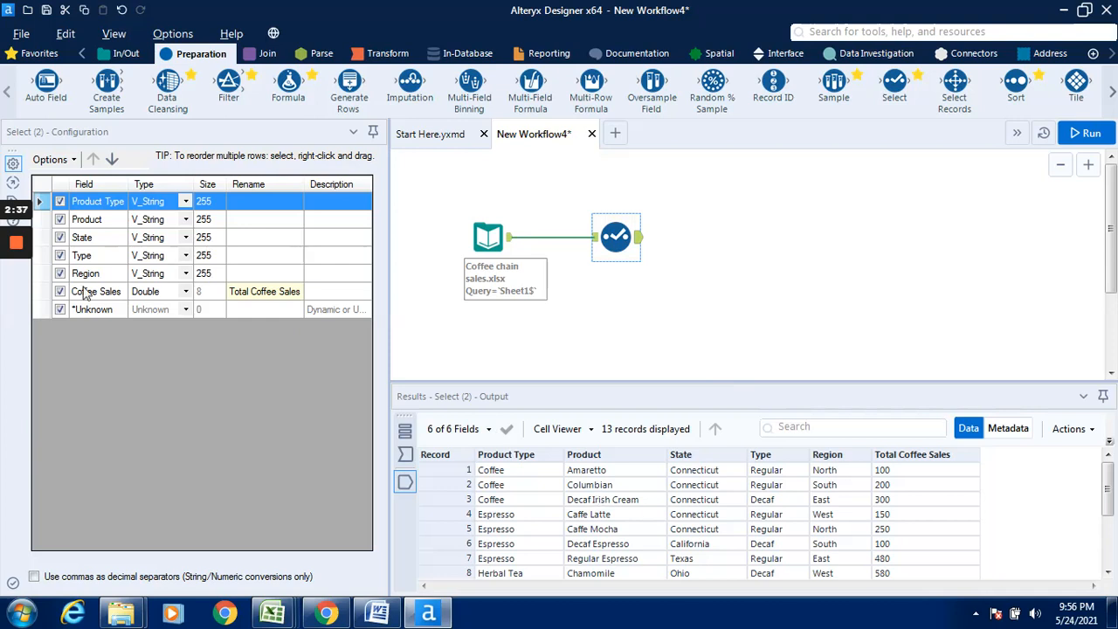
mouse_move(92, 238)
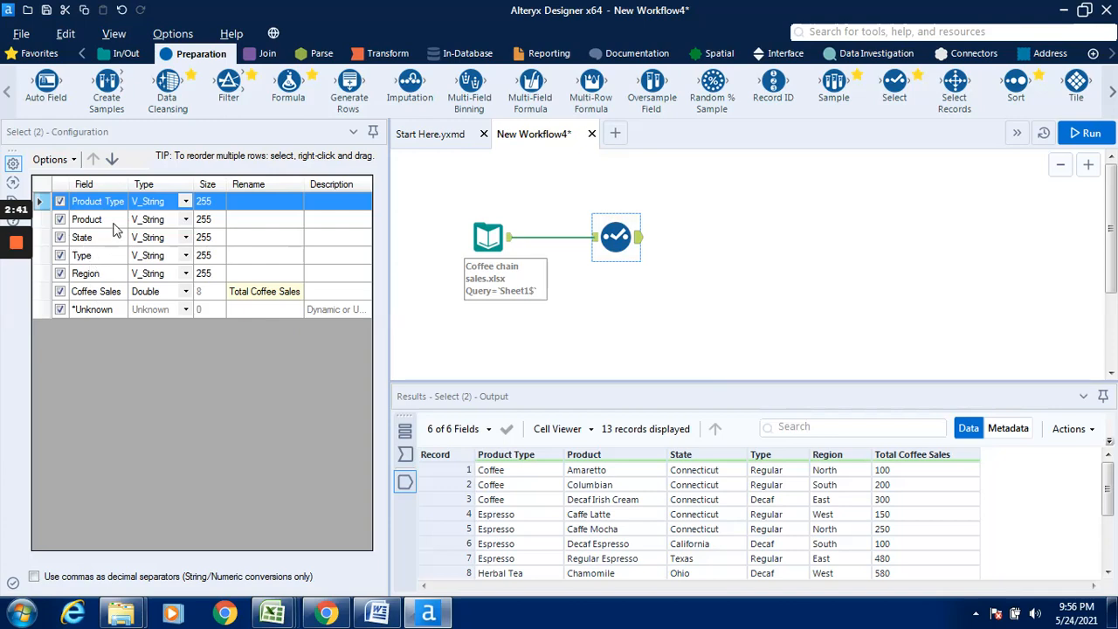
mouse_move(109, 258)
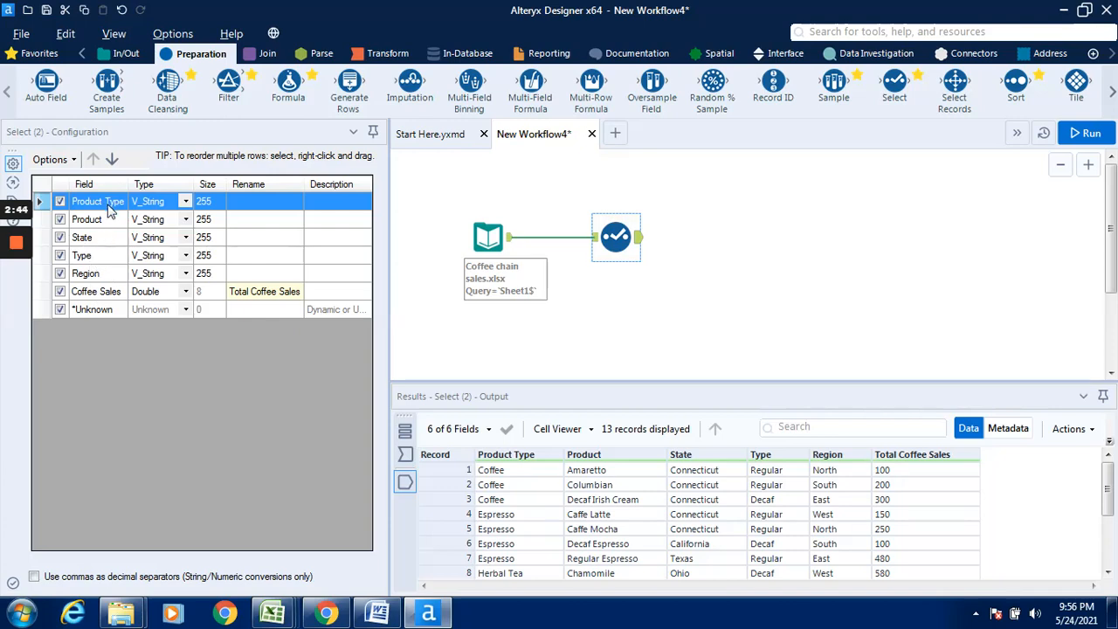
mouse_move(105, 255)
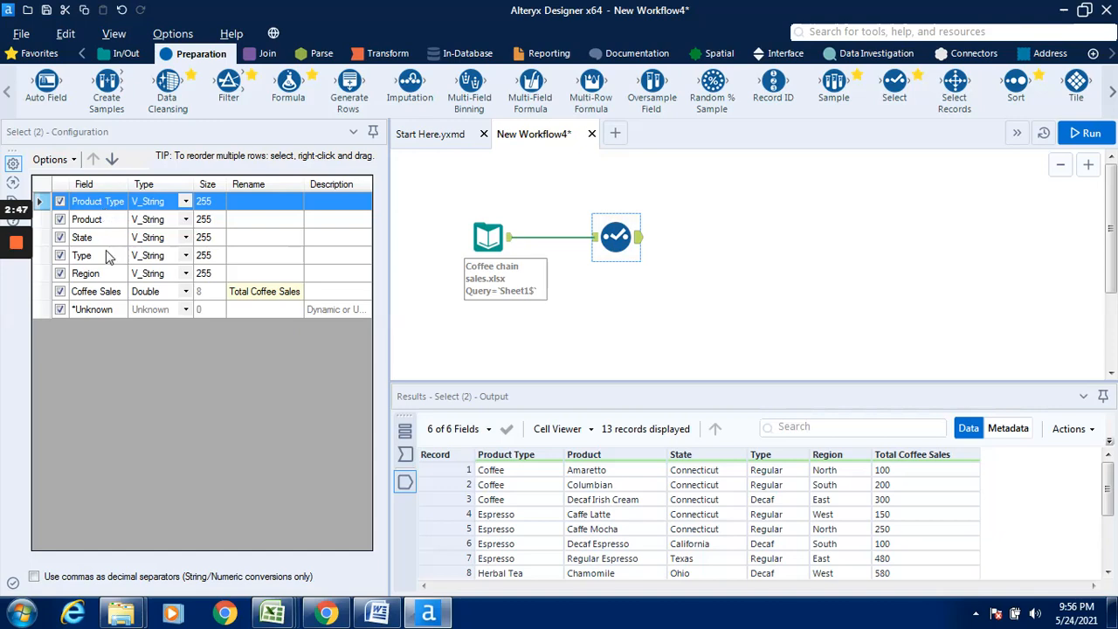
mouse_move(105, 314)
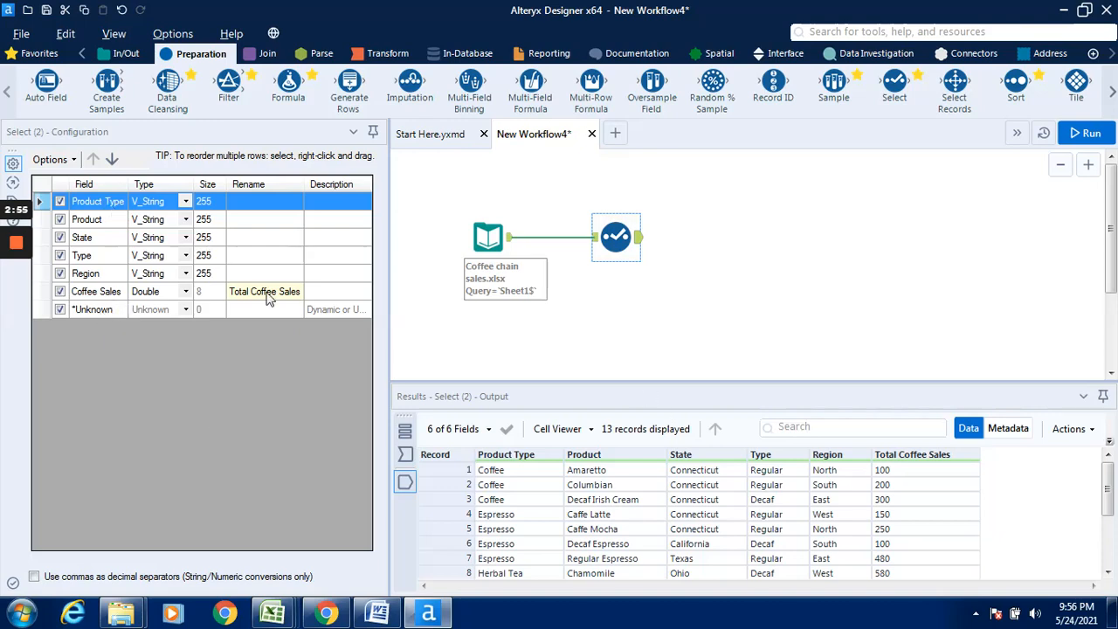
mouse_move(402, 307)
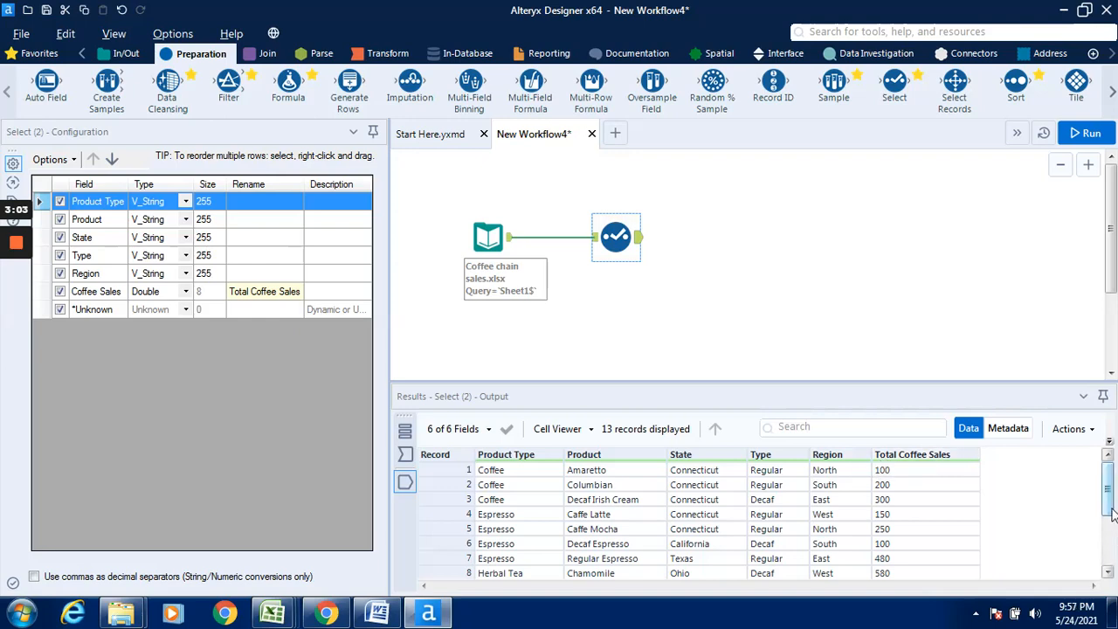
scroll(down, 3)
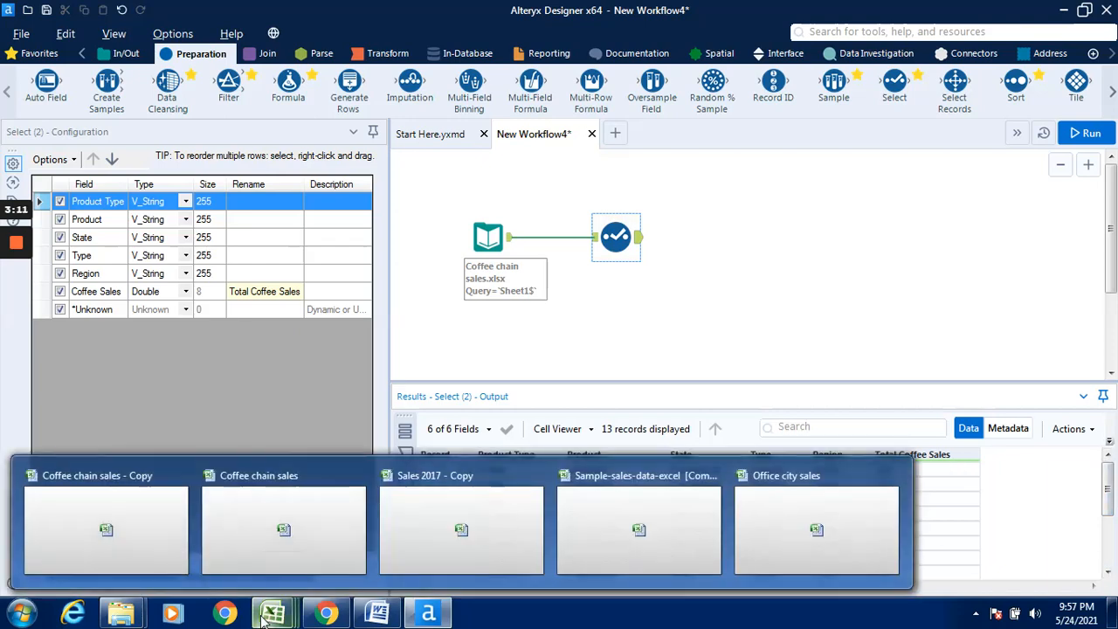
Switch to the Coffee chain sales workbook in Excel to compare with the source data
click(283, 529)
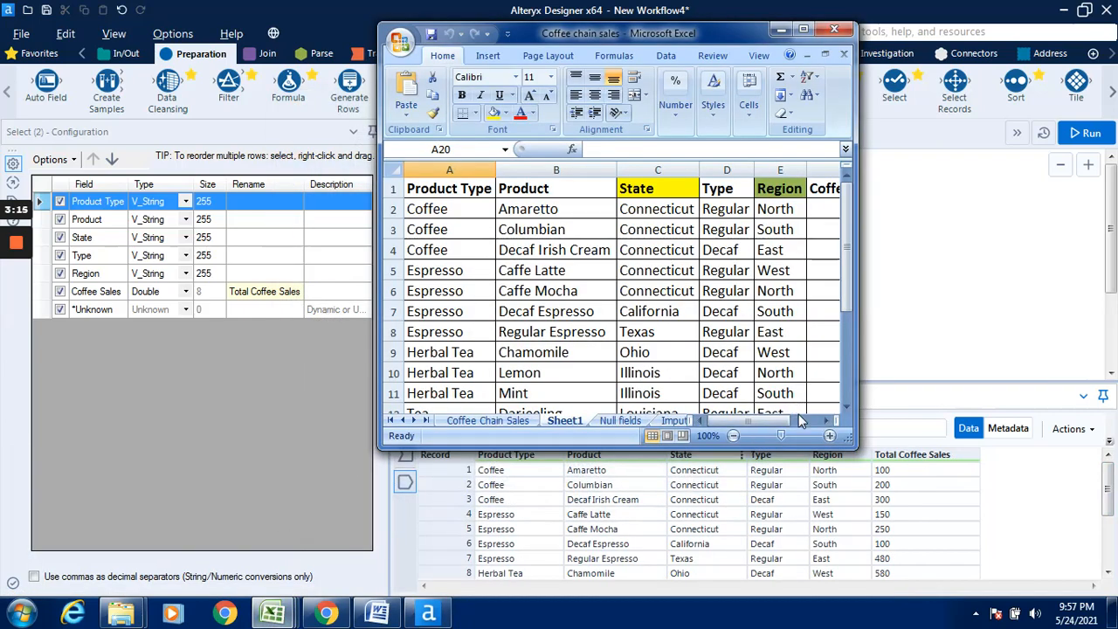
mouse_move(814, 409)
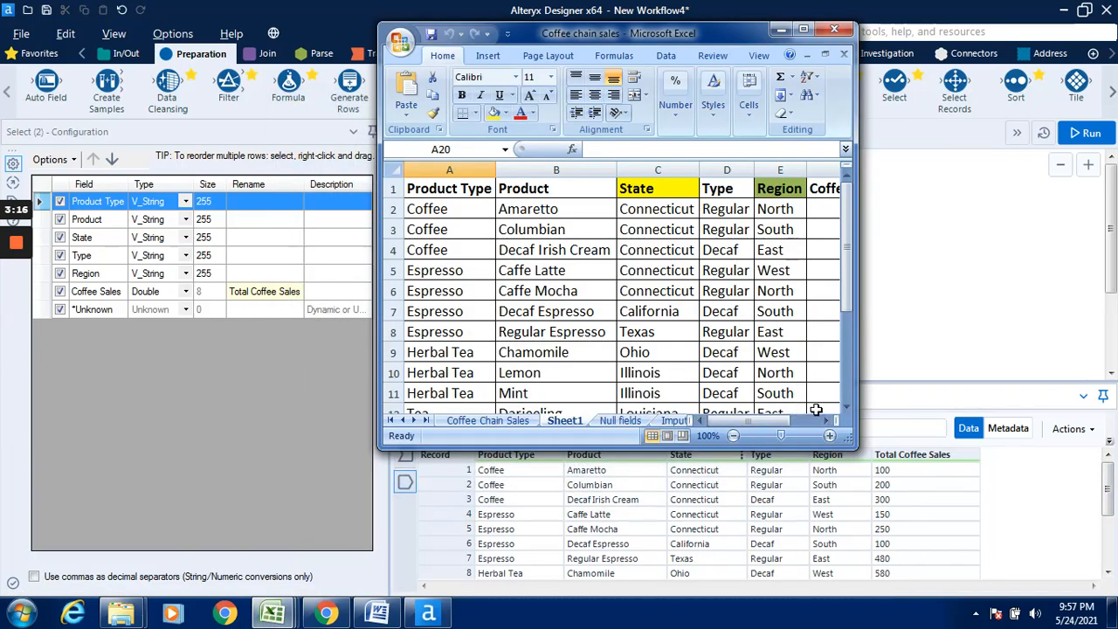